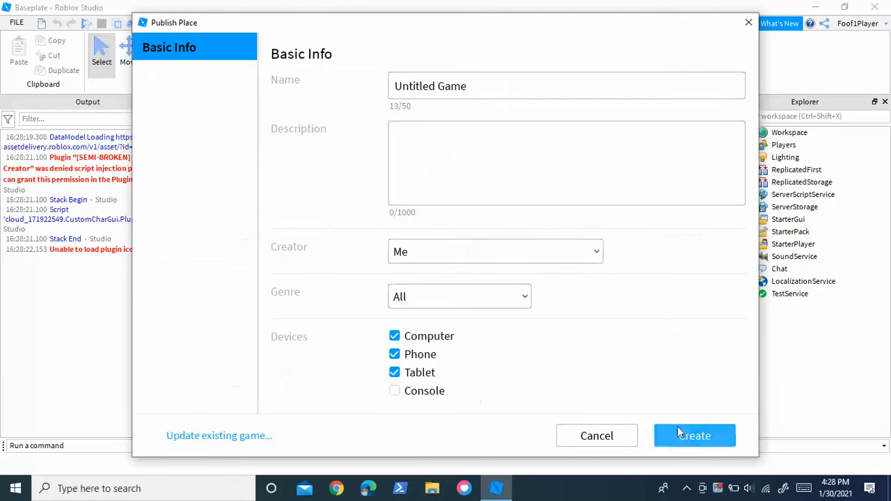
# Publish the place as 'Untitled Game' and dismiss the success confirmation
pyautogui.click(694, 435)
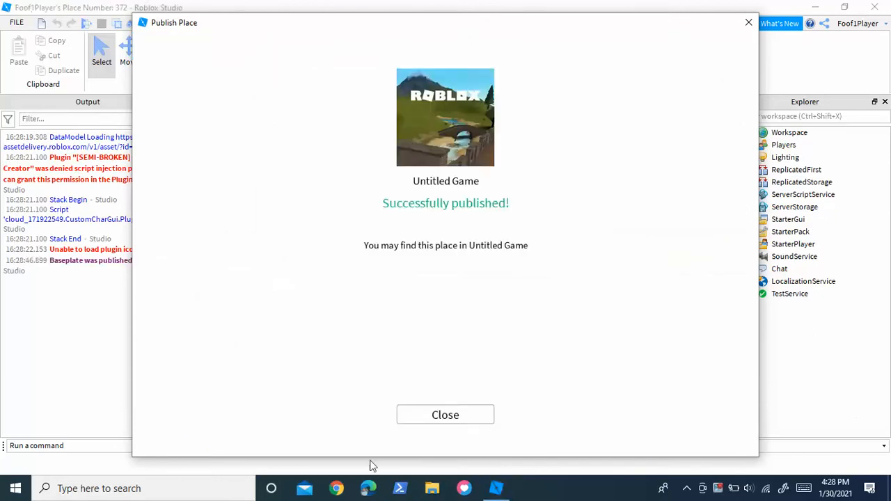
pyautogui.click(446, 415)
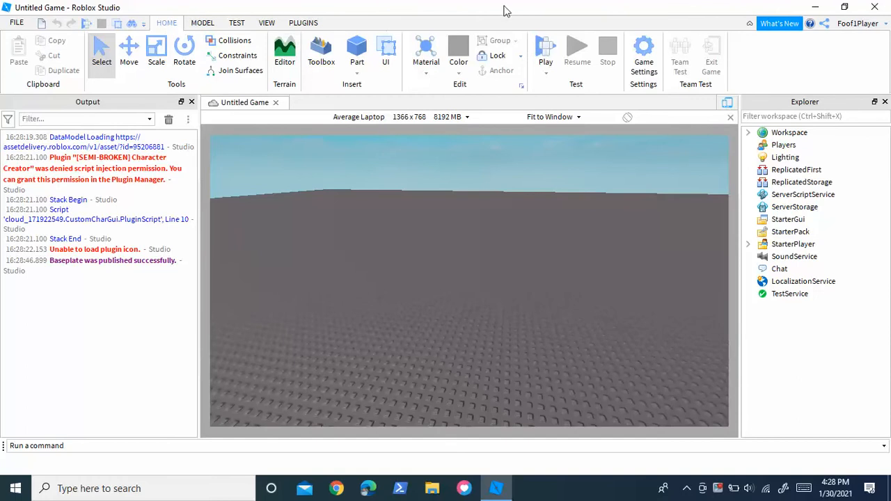
pyautogui.click(644, 56)
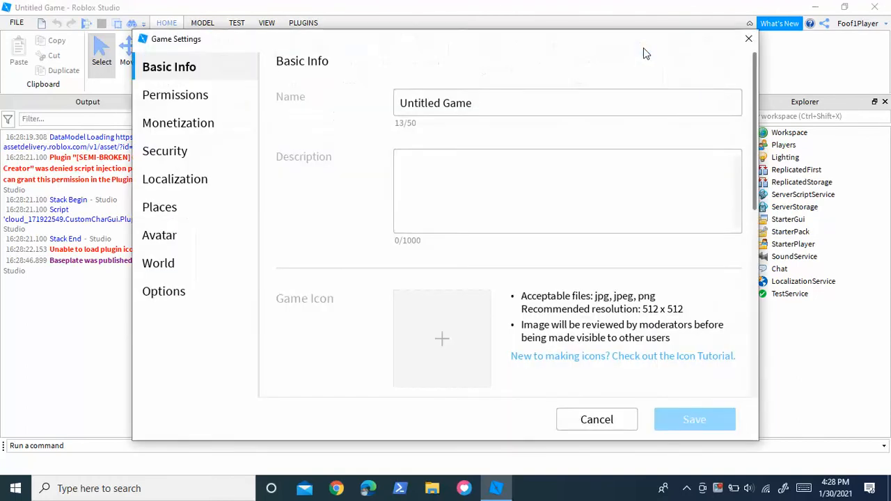
pyautogui.moveTo(390, 163)
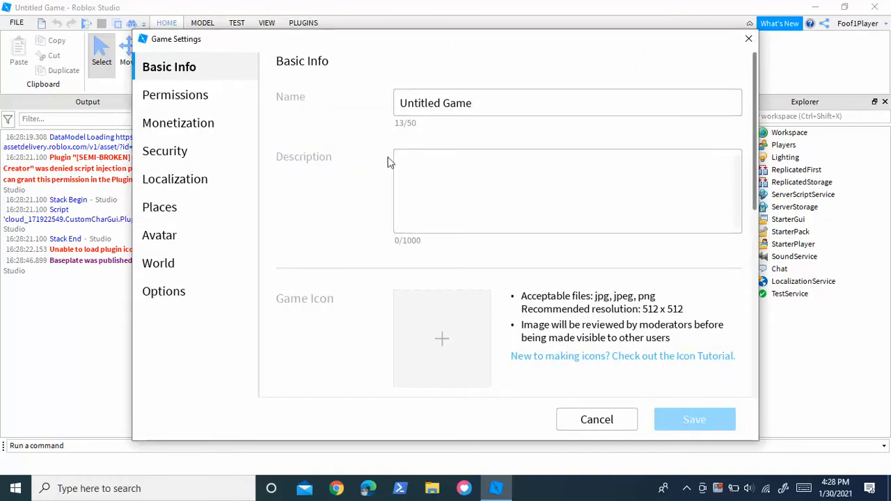
pyautogui.click(158, 262)
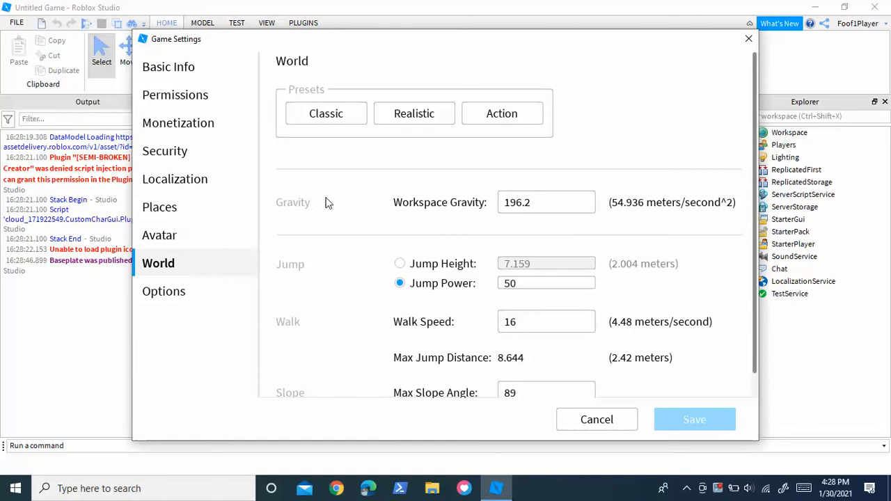
pyautogui.moveTo(409, 258)
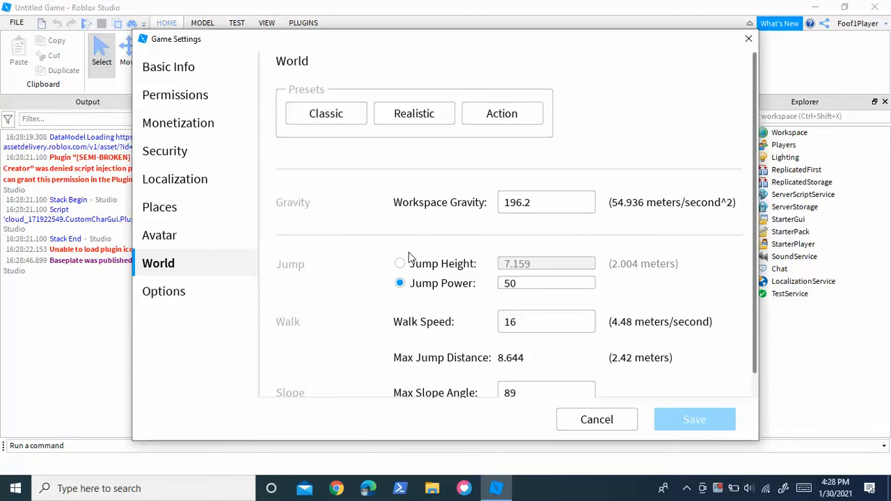
pyautogui.click(546, 283)
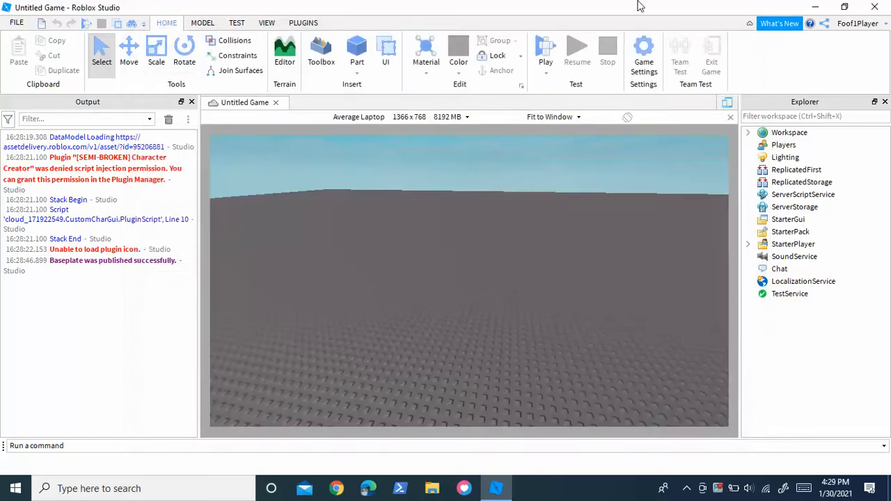
pyautogui.click(169, 119)
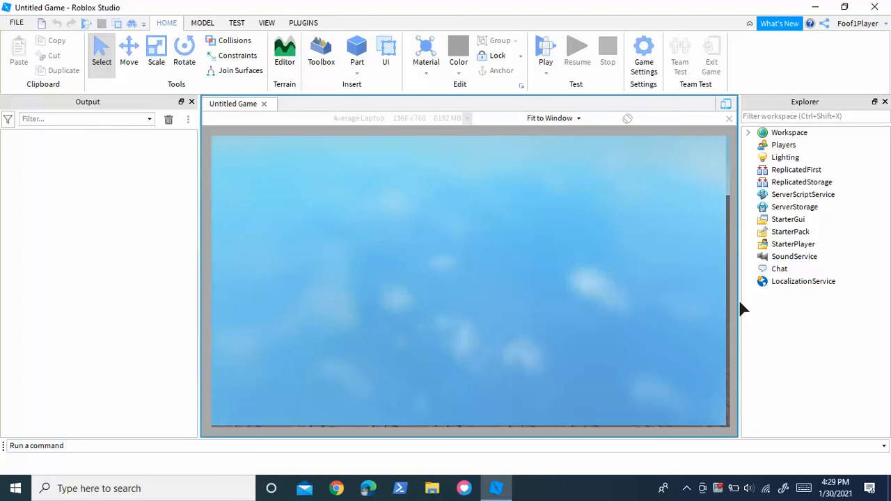
pyautogui.moveTo(473, 323)
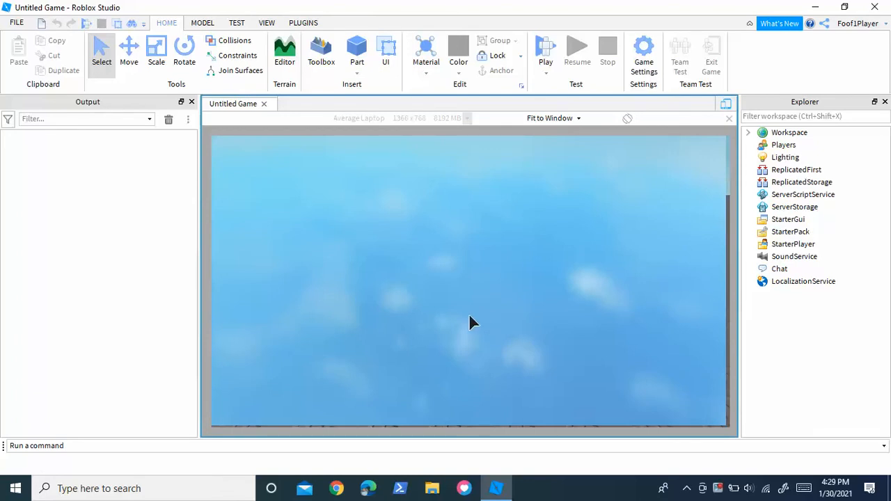
# Run a play test, move and jump the character on the baseplate, then stop it
pyautogui.click(546, 53)
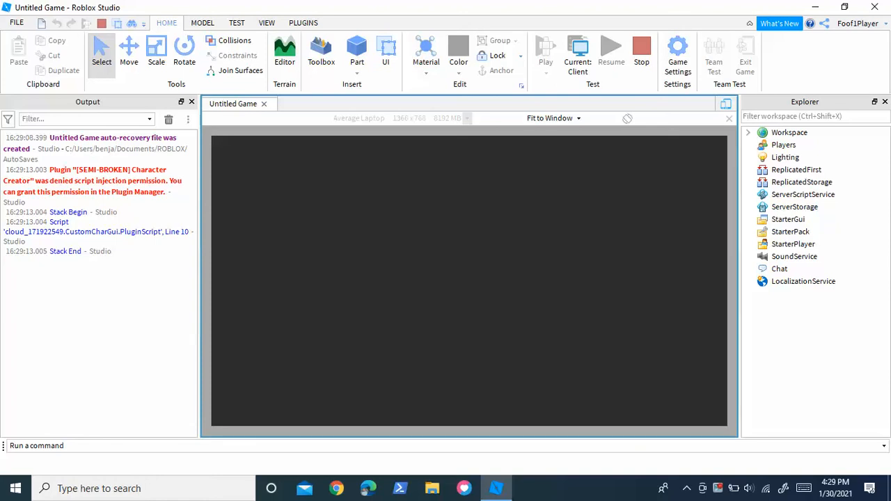
pyautogui.click(546, 47)
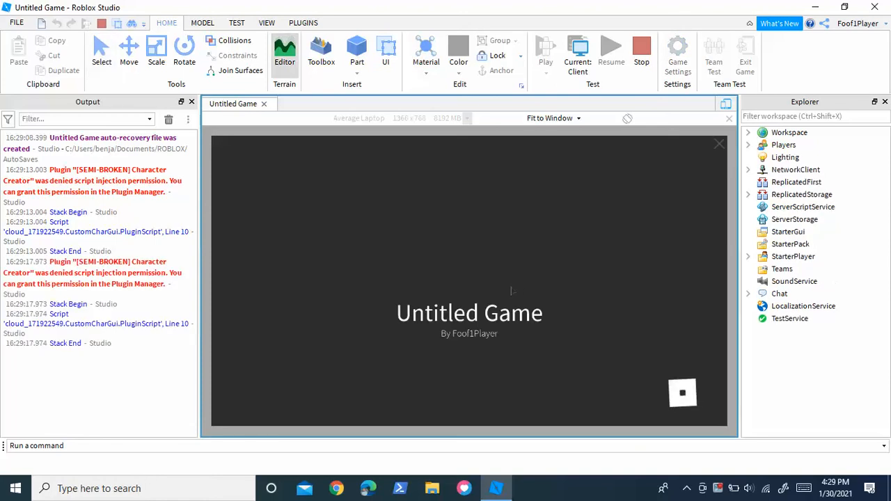
pyautogui.click(546, 49)
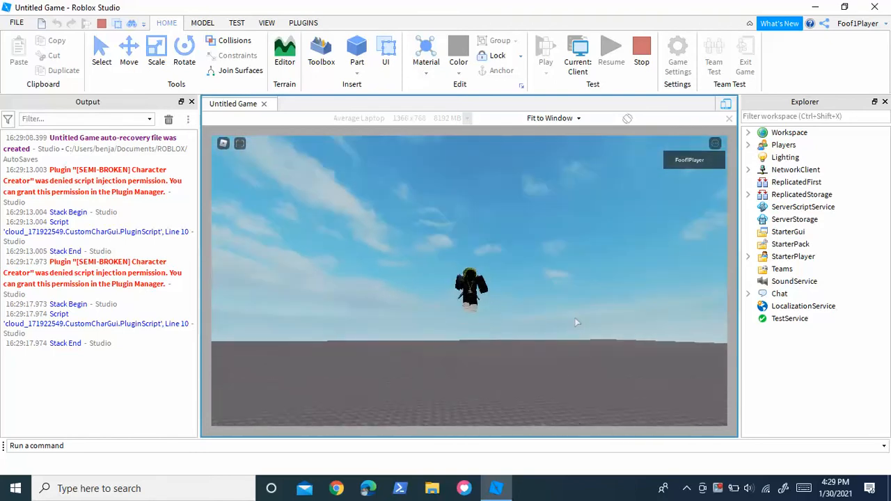
pyautogui.click(640, 50)
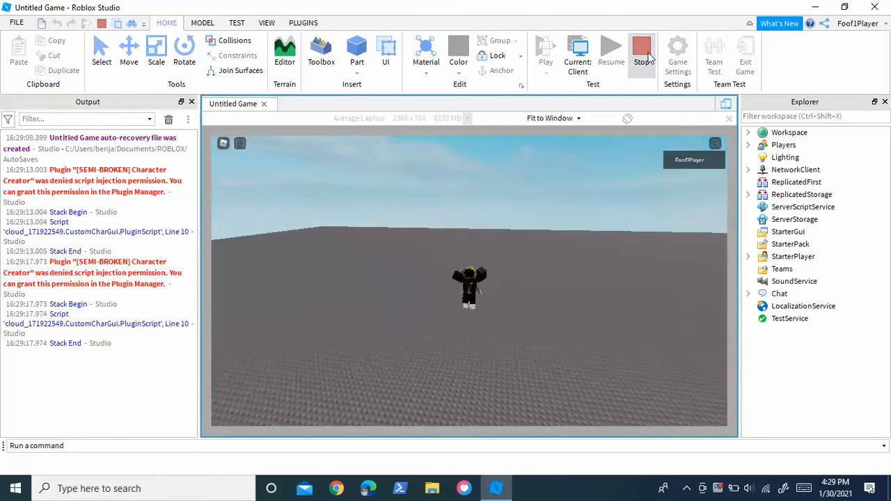
pyautogui.click(642, 53)
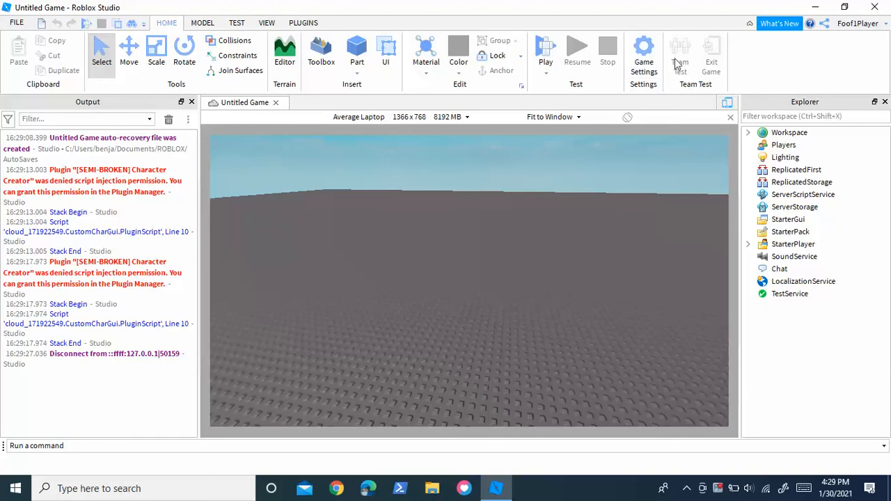
# Set the World Jump Power to 5 in Game Settings and save
pyautogui.click(643, 53)
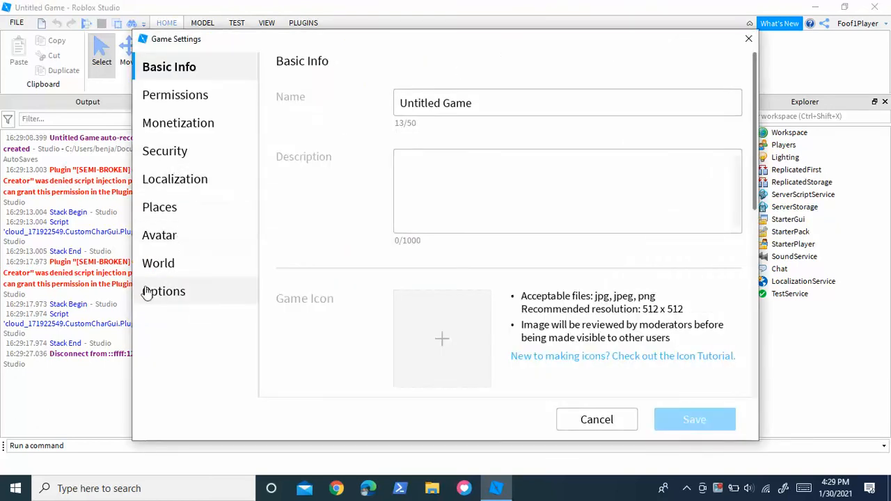
pyautogui.click(159, 262)
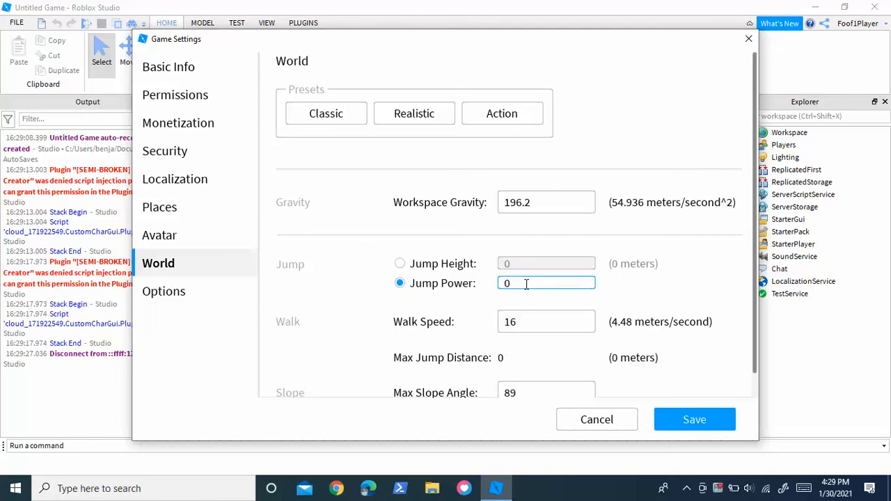
pyautogui.write('5')
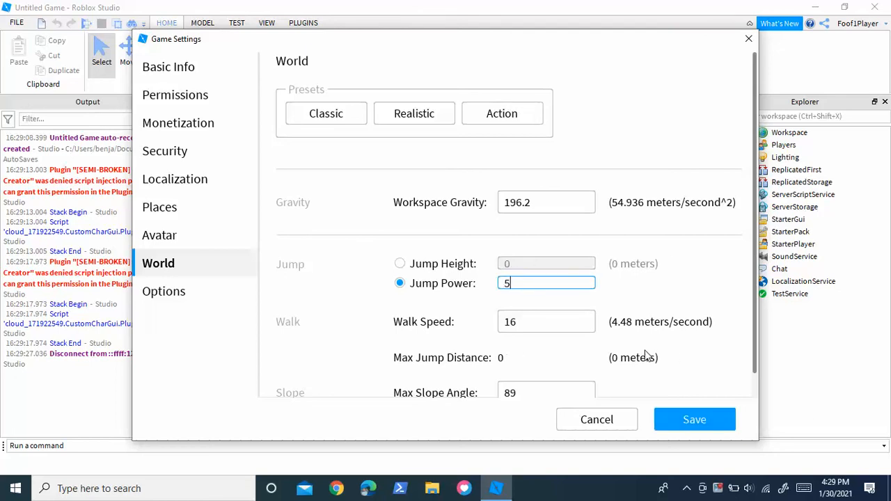
pyautogui.click(693, 419)
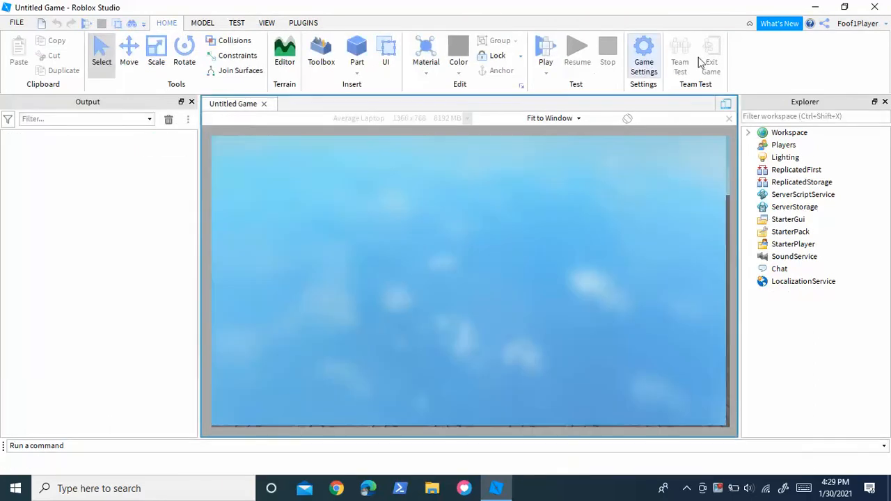
pyautogui.moveTo(740, 59)
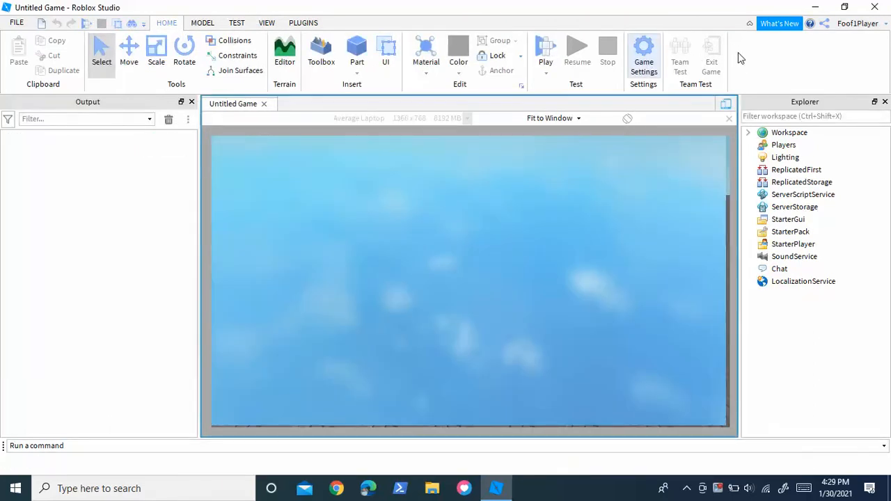
# Play-test the character with jump power 5, then stop the test
pyautogui.click(546, 49)
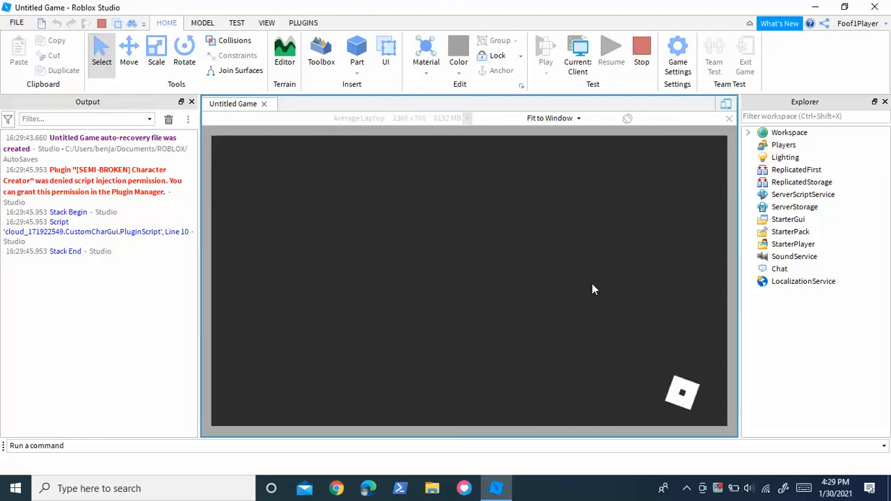
pyautogui.click(546, 53)
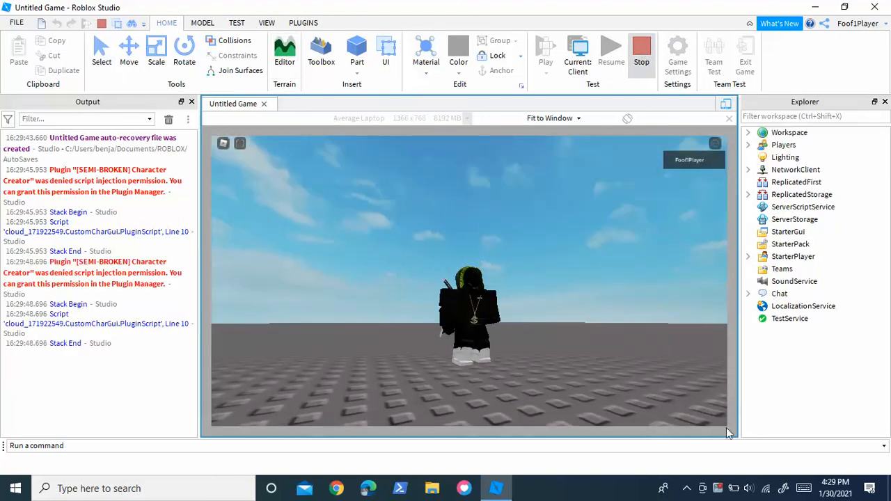
pyautogui.click(641, 53)
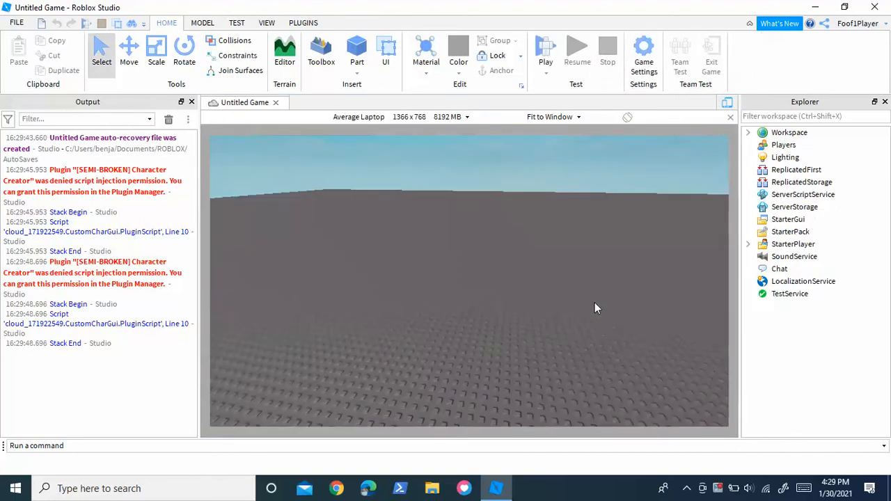